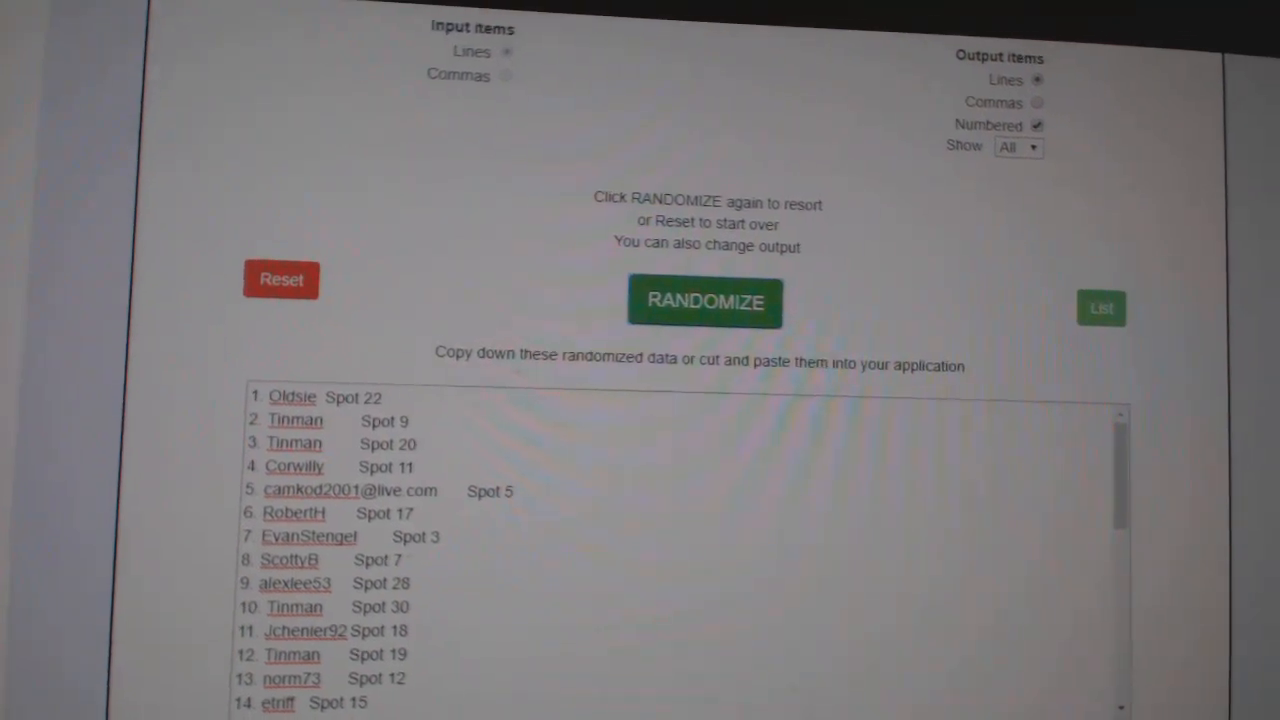
- Reshuffle the names-and-spots list twice with RANDOMIZE
{"action": "left_click", "coordinate": [705, 301]}
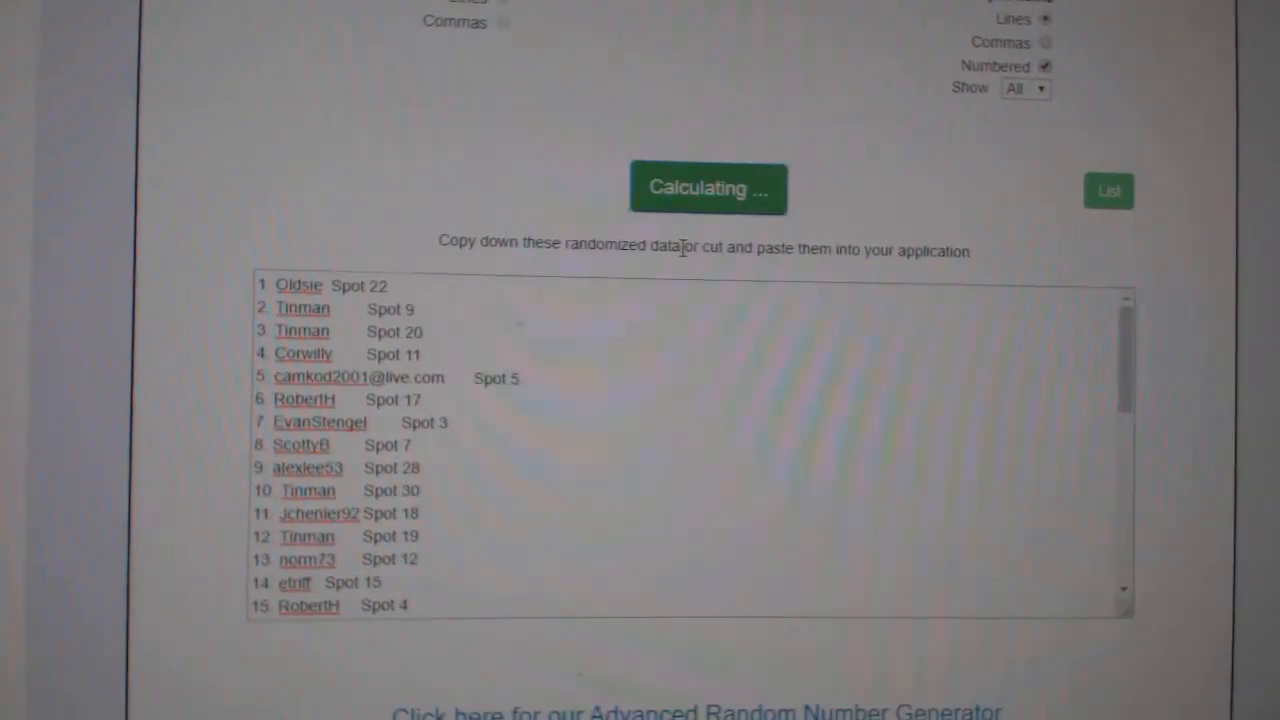
{"action": "left_click", "coordinate": [708, 187]}
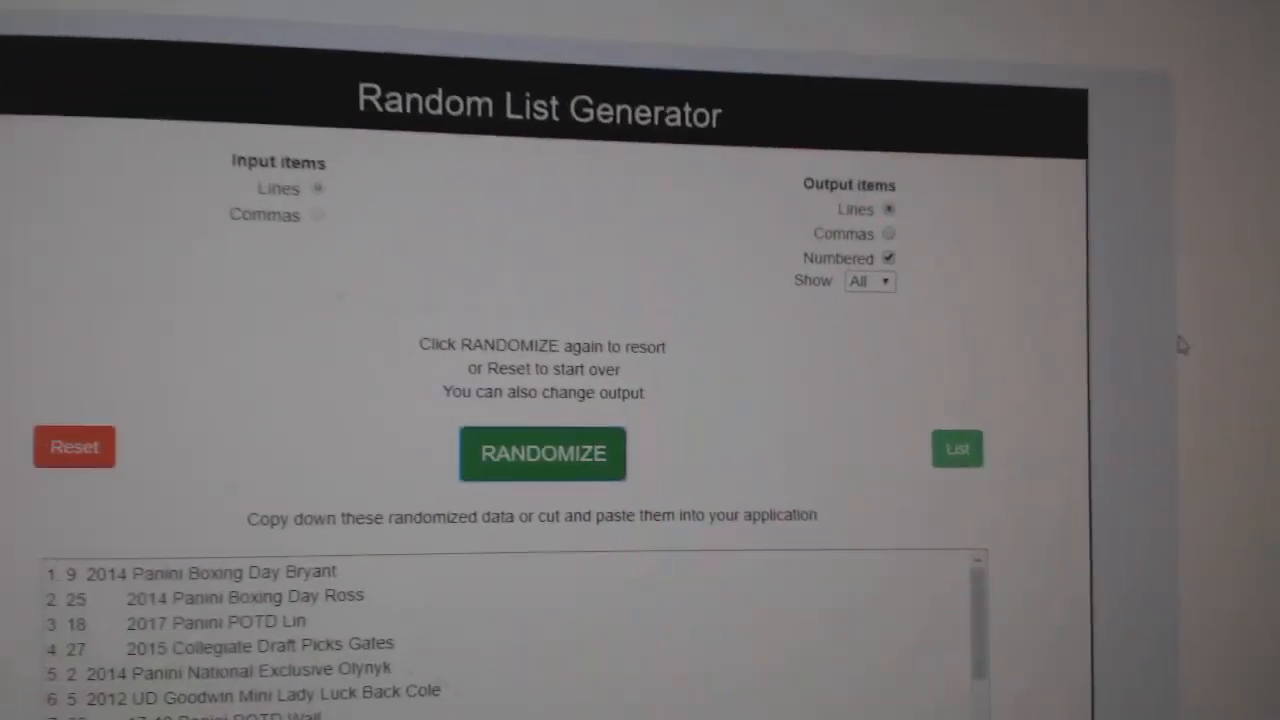
- Randomize the 35-item card list and click into the output box
{"action": "left_click", "coordinate": [542, 453]}
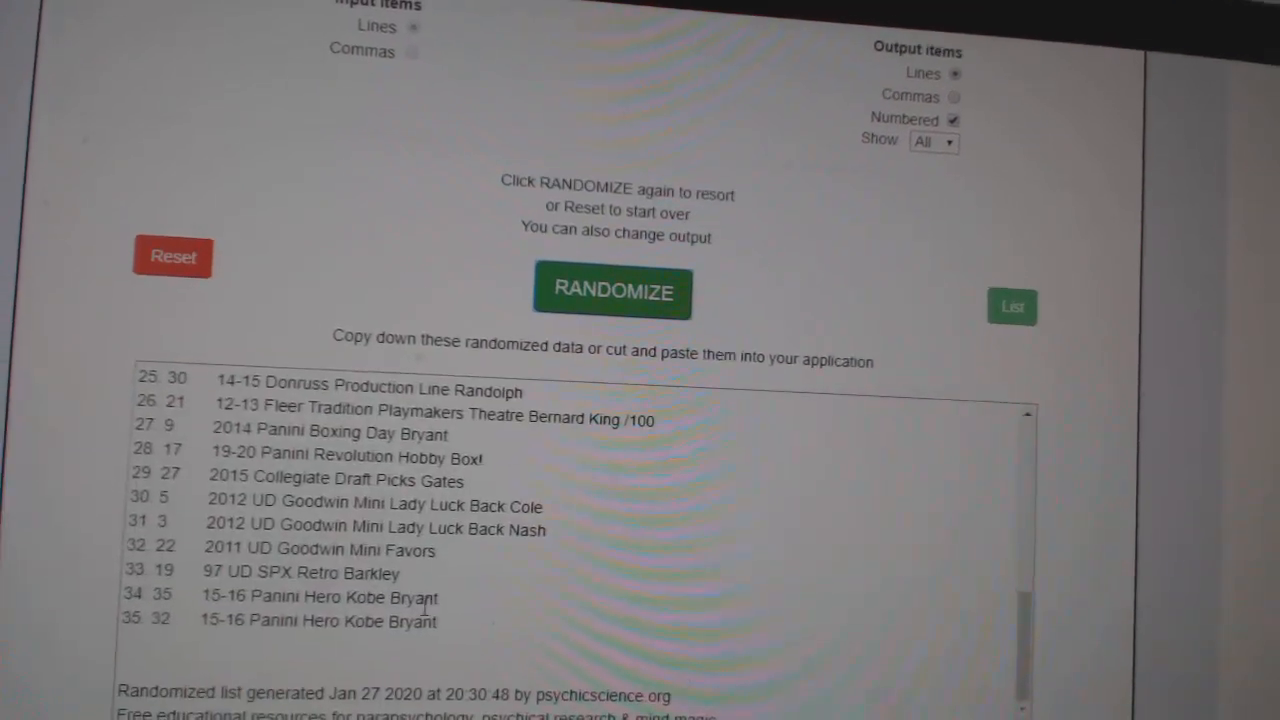
{"action": "left_click", "coordinate": [612, 290]}
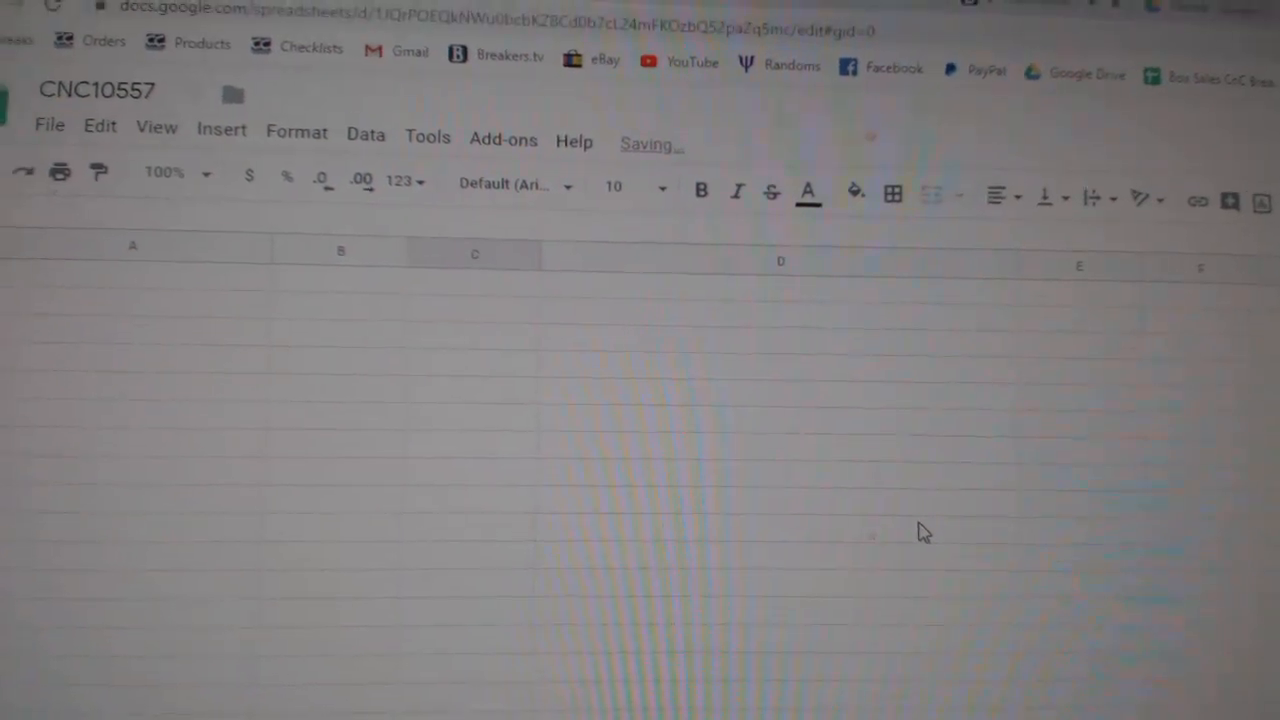
- Select the target cell in the CNC10557 sheet for the randomized names
{"action": "left_click", "coordinate": [133, 247]}
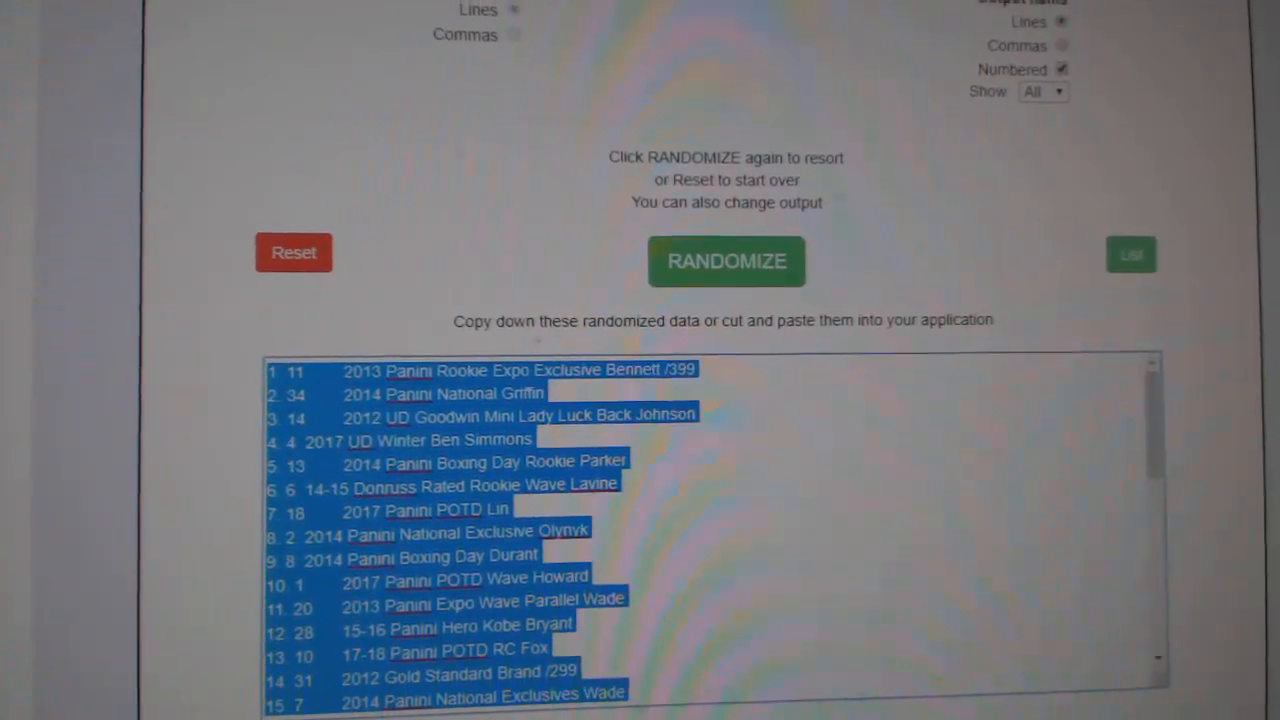
- Extend the output selection down to card item 35
{"action": "scroll", "scroll_direction": "down", "scroll_amount": 3}
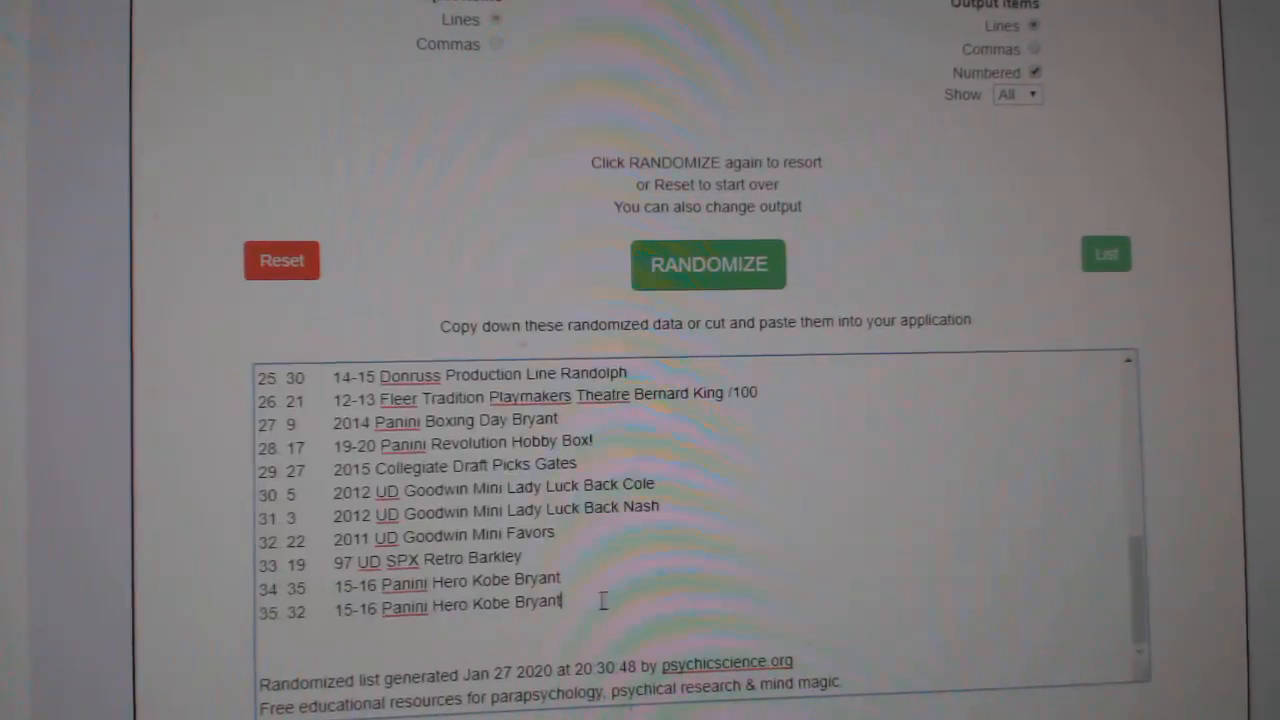
{"action": "left_click", "coordinate": [708, 264]}
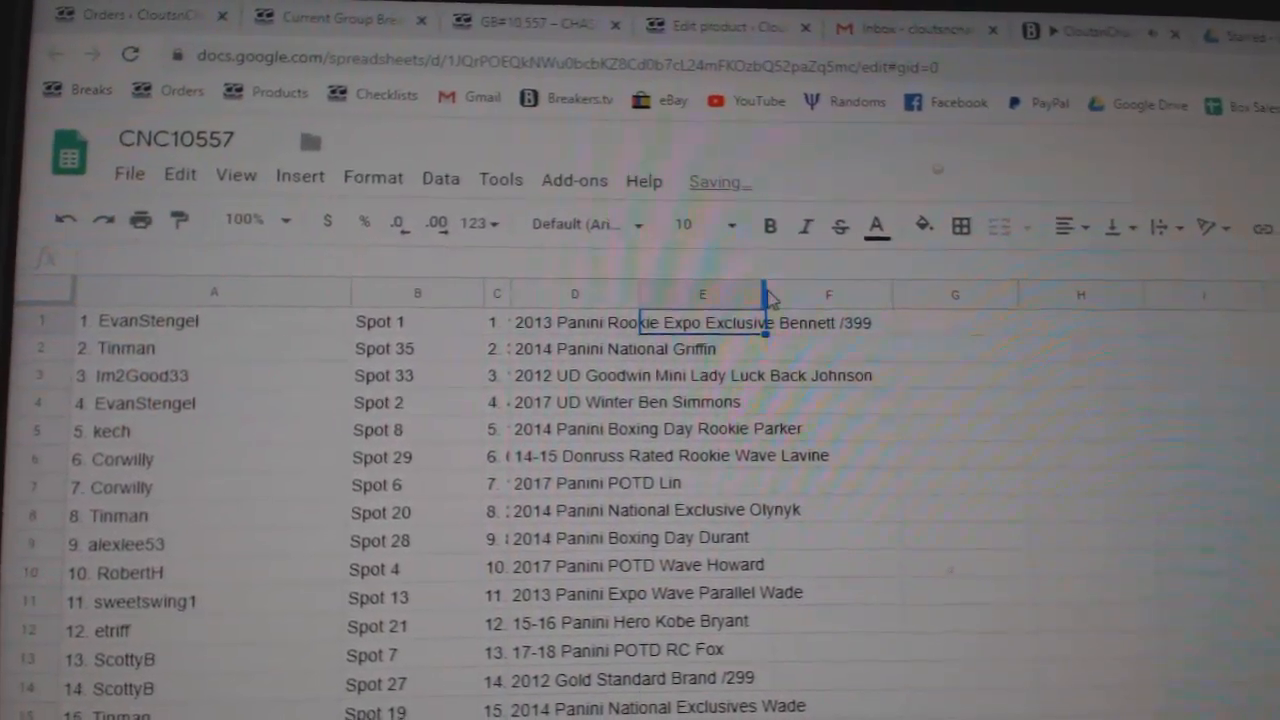
- Widen the card title column so full card names fit
{"action": "left_click", "coordinate": [702, 293]}
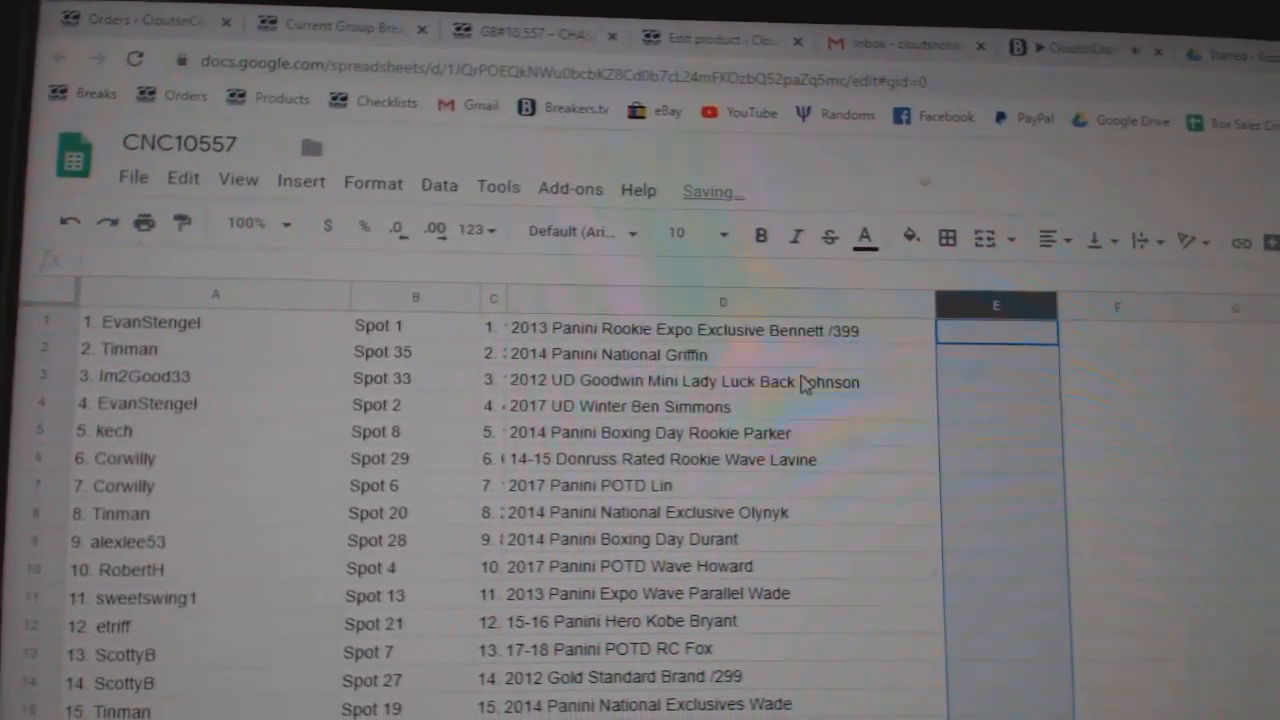
{"action": "scroll", "scroll_direction": "down", "scroll_amount": 3}
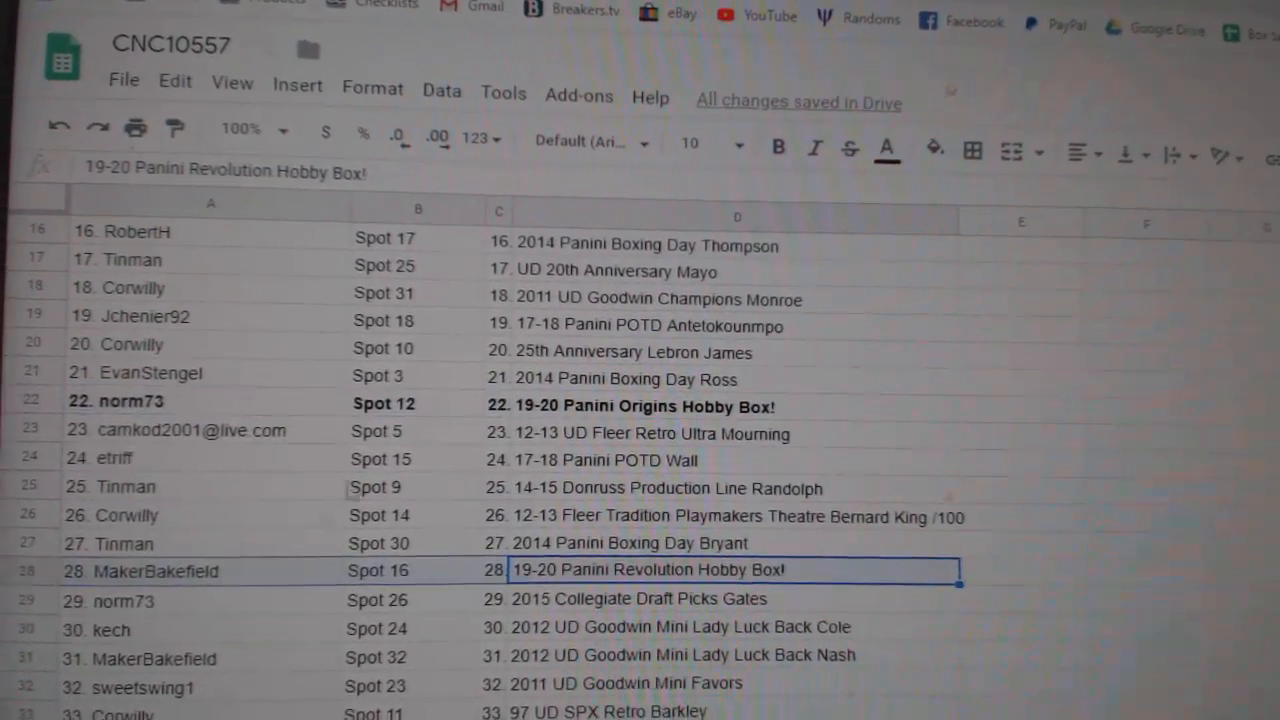
- Scroll down the sheet to reach Hobby Box rows 22 and 28
{"action": "scroll", "scroll_direction": "down", "scroll_amount": 3}
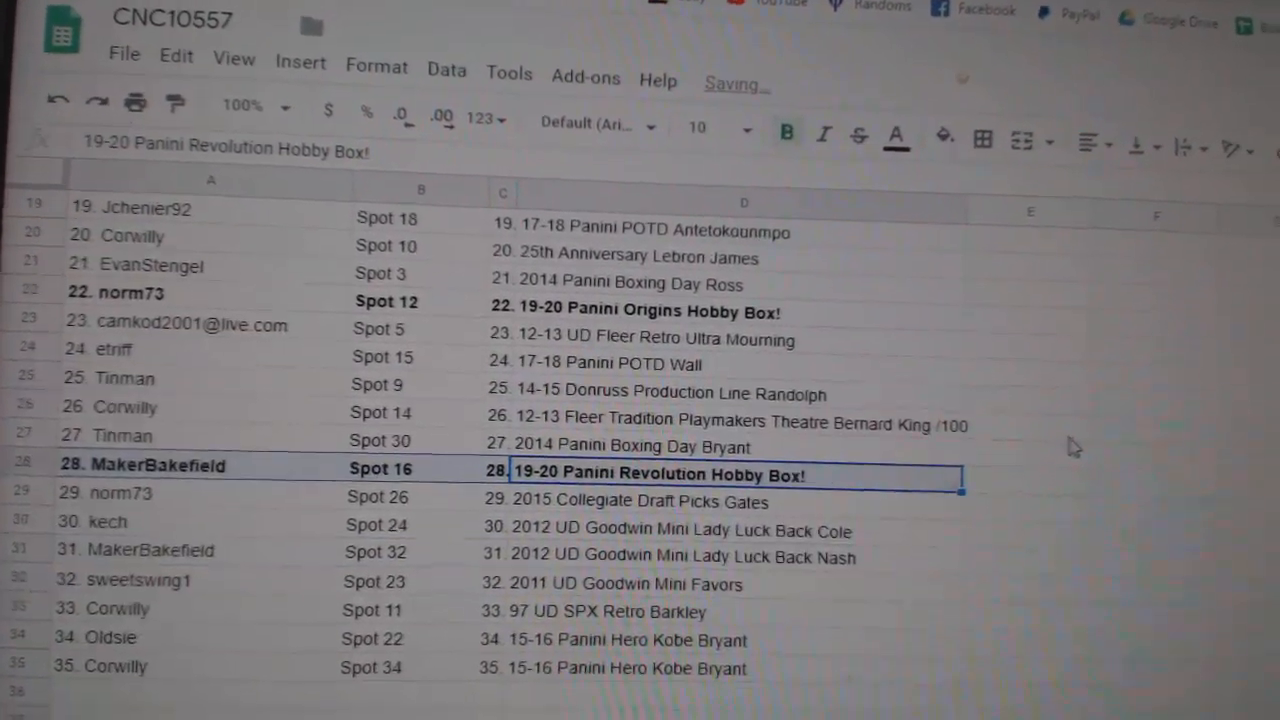